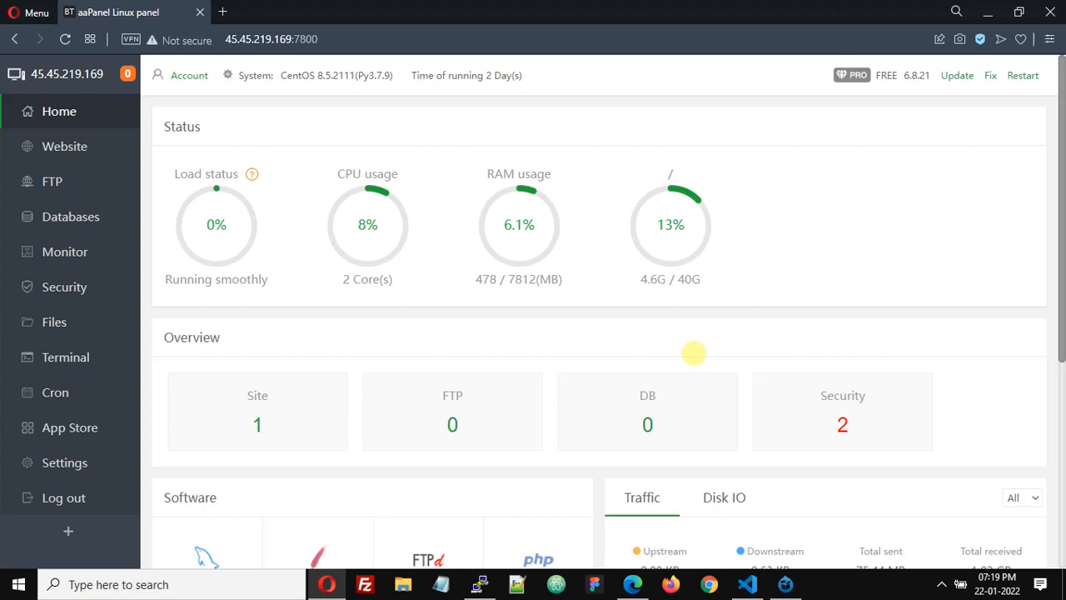
mouse_move(675, 364)
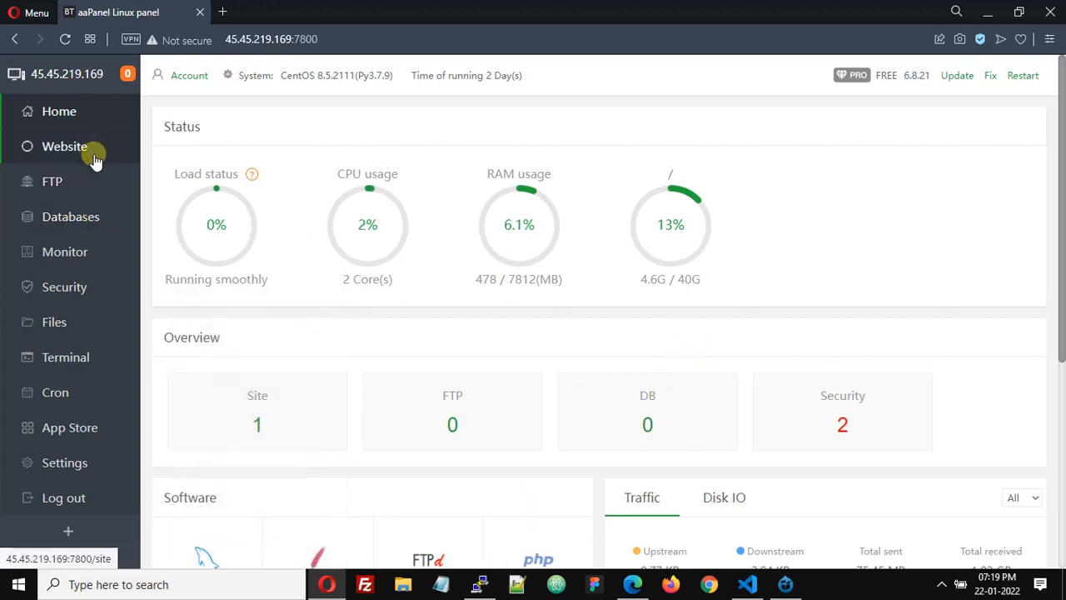
Step: Open the Website list to see darbhanga.net running on PHP 7.4 without SSL
click(65, 146)
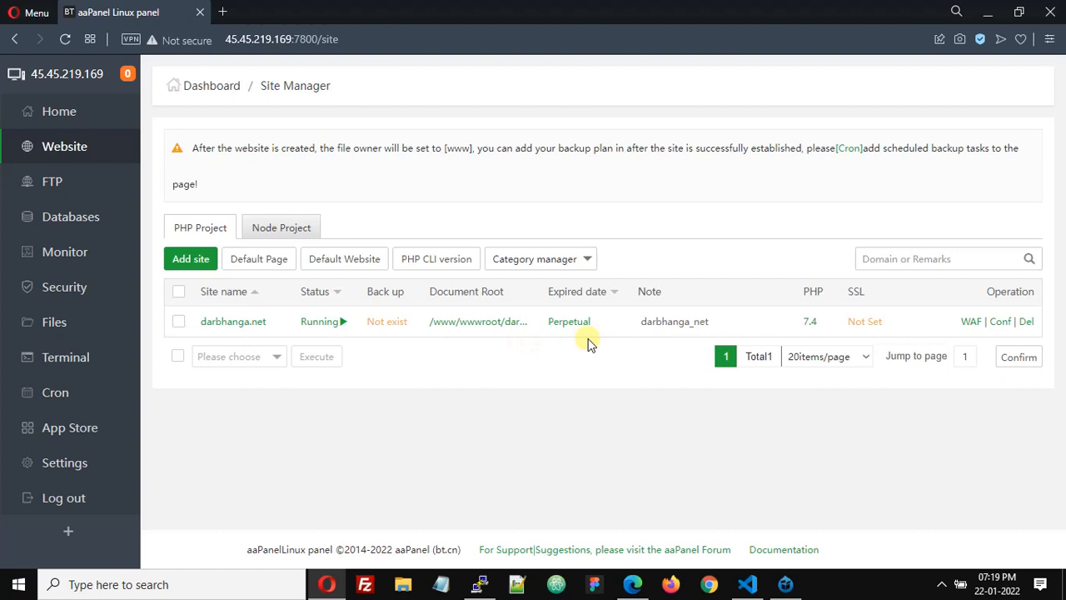
mouse_move(539, 368)
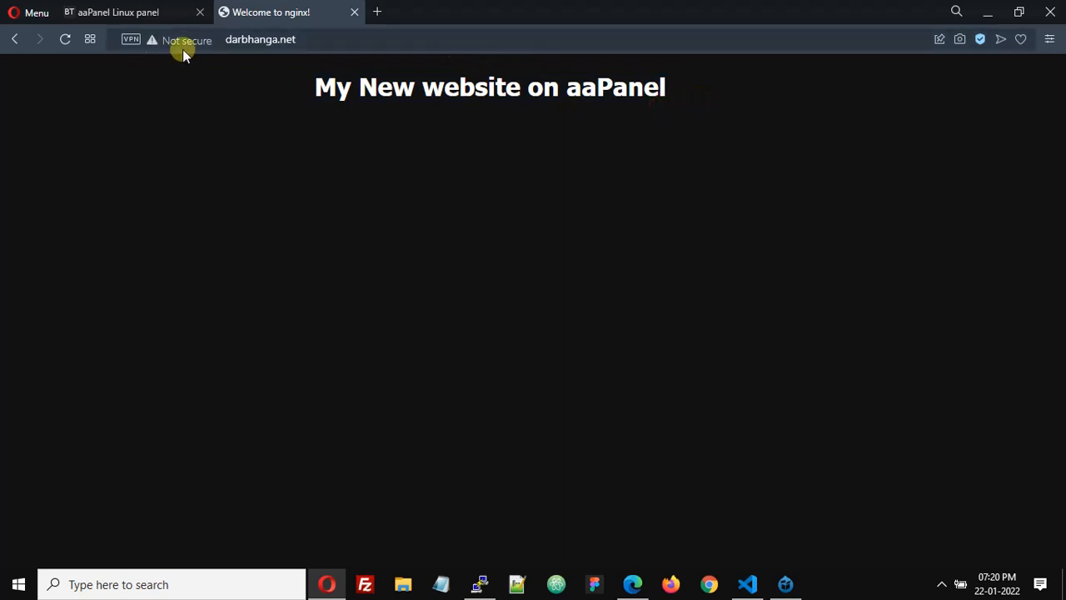
mouse_move(174, 39)
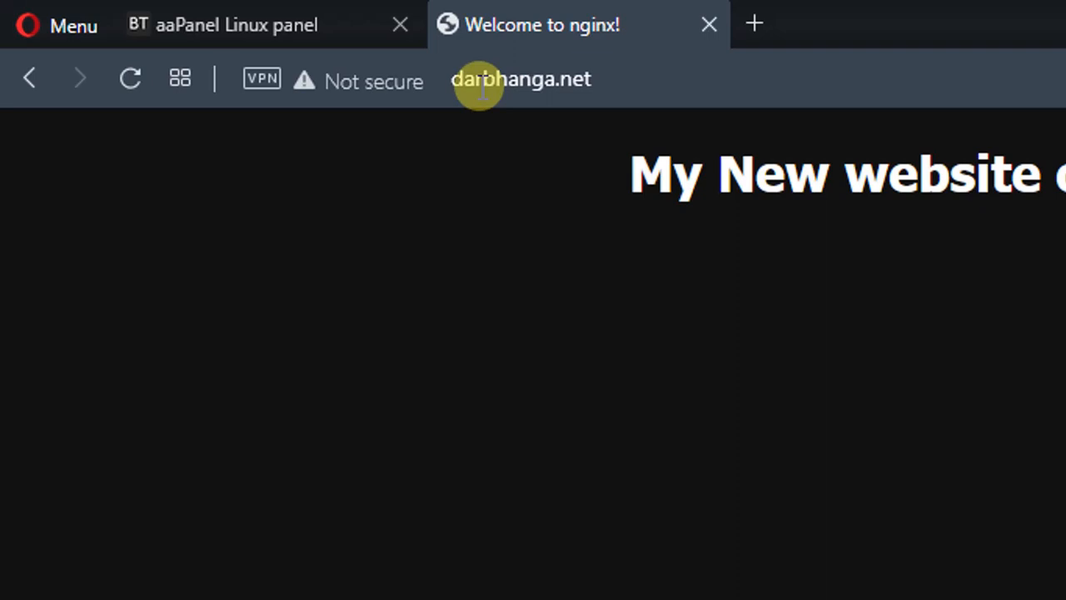
Step: Open a blank new tab next to the not-secure darbhanga.net page
click(521, 79)
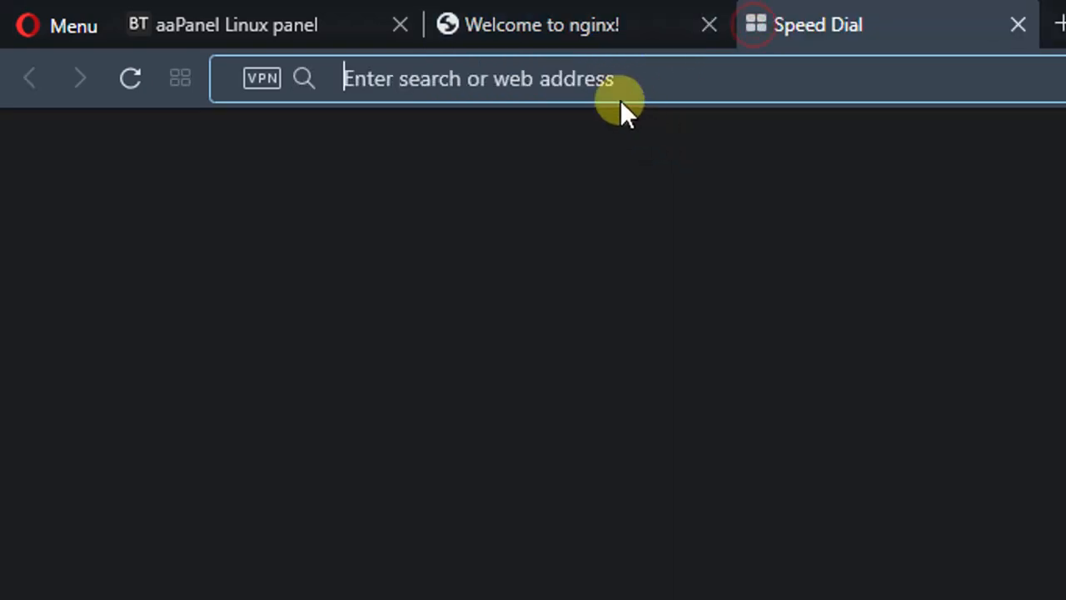
Step: Enter the darbhanga.net address and review the 'This site can't be reached' timeout page
text(http://darbhanga.net)
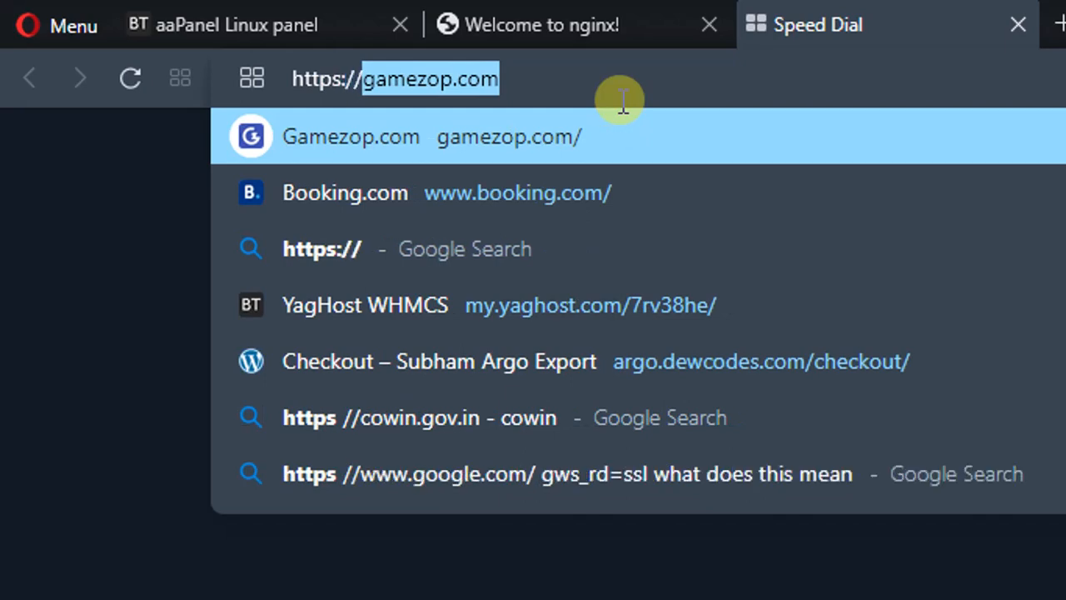
text(darbhanga.)
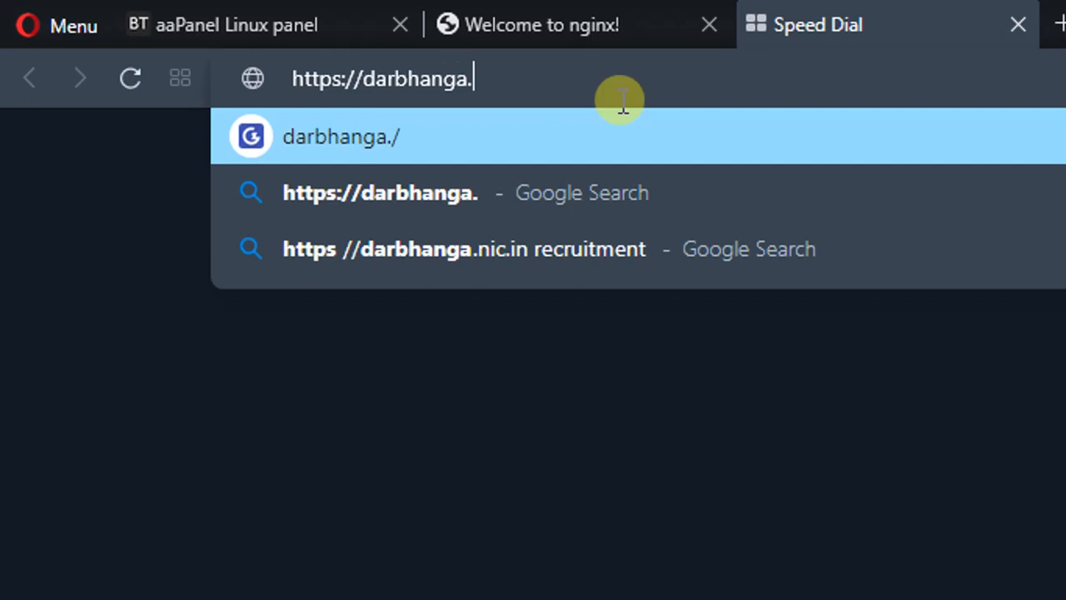
text(net)
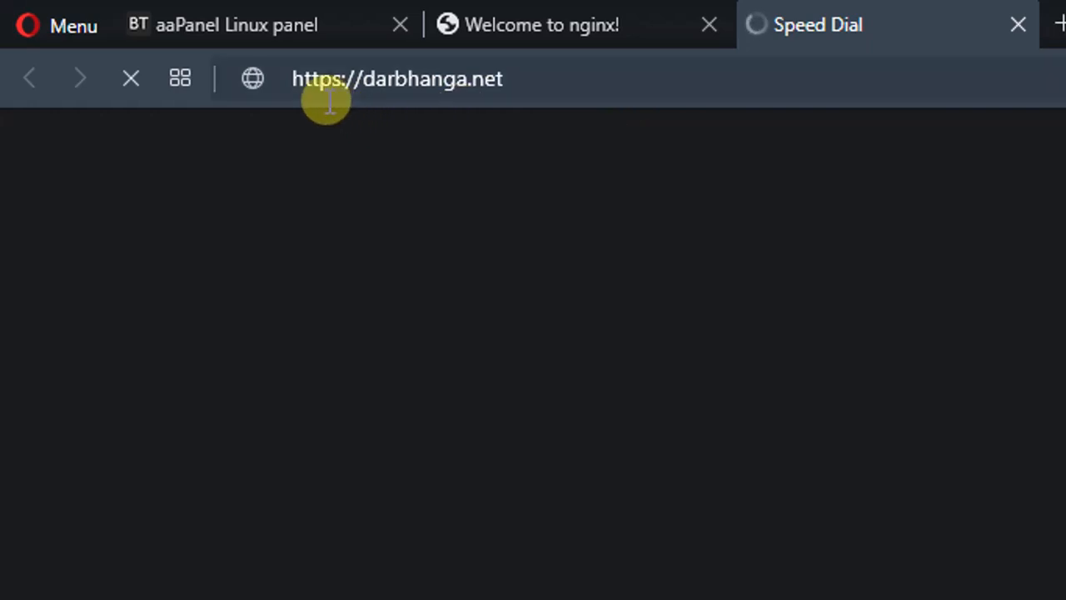
mouse_move(897, 73)
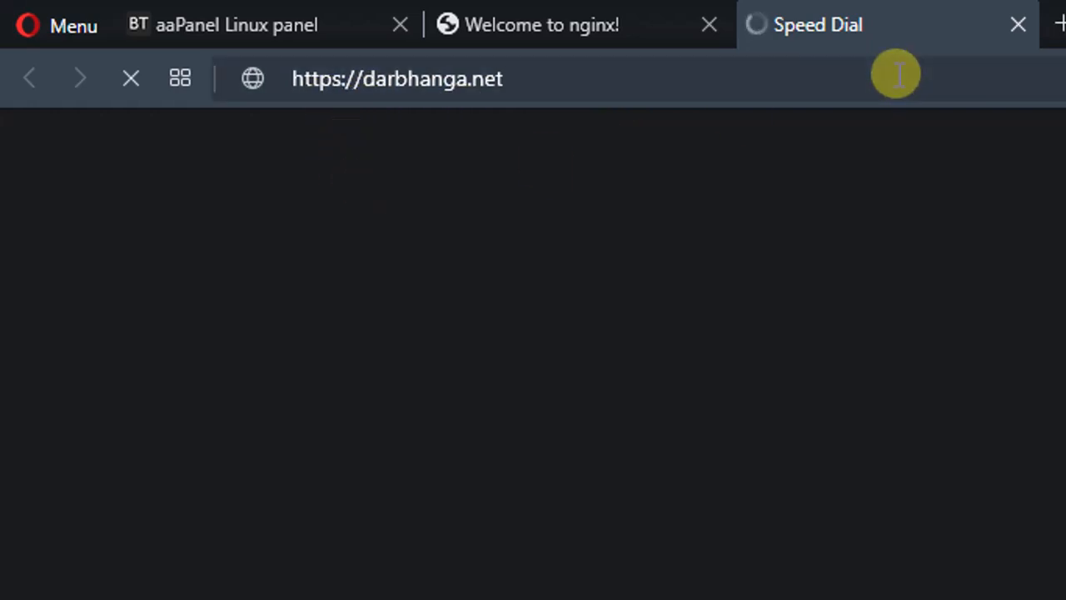
mouse_move(618, 434)
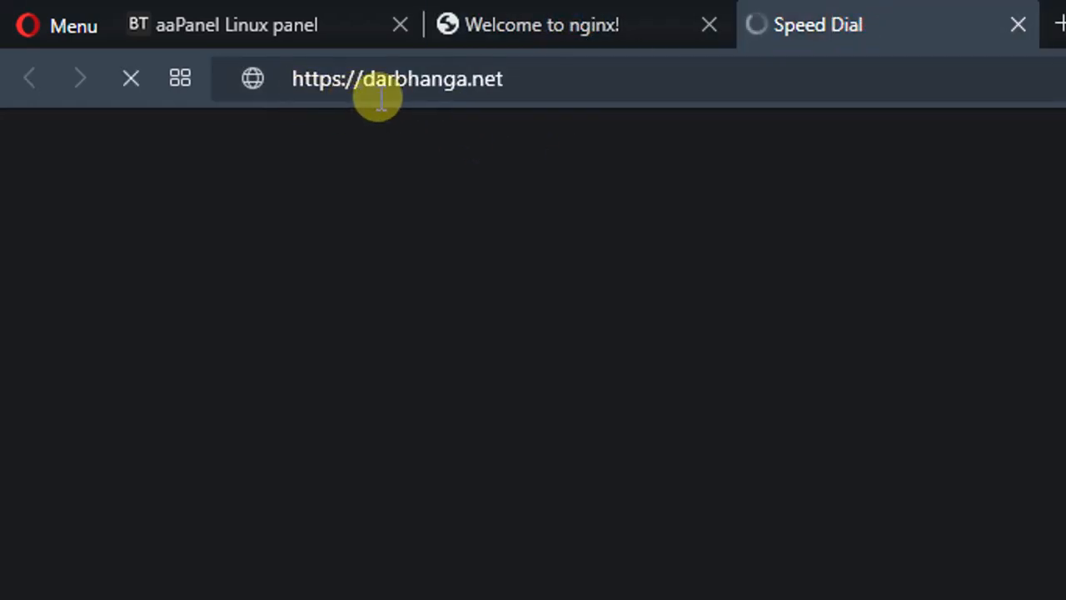
mouse_move(727, 65)
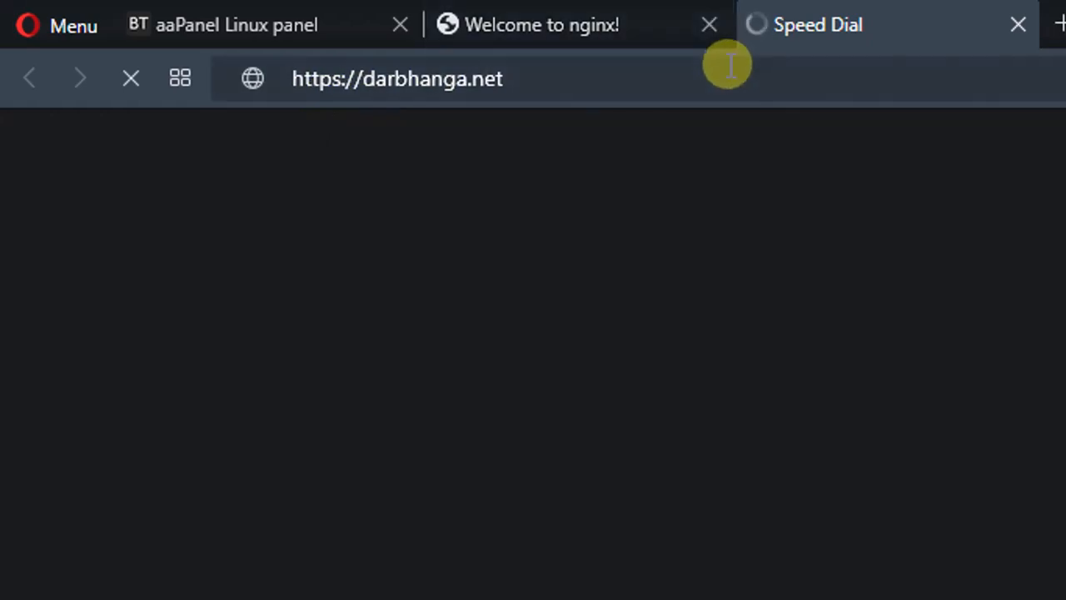
mouse_move(508, 62)
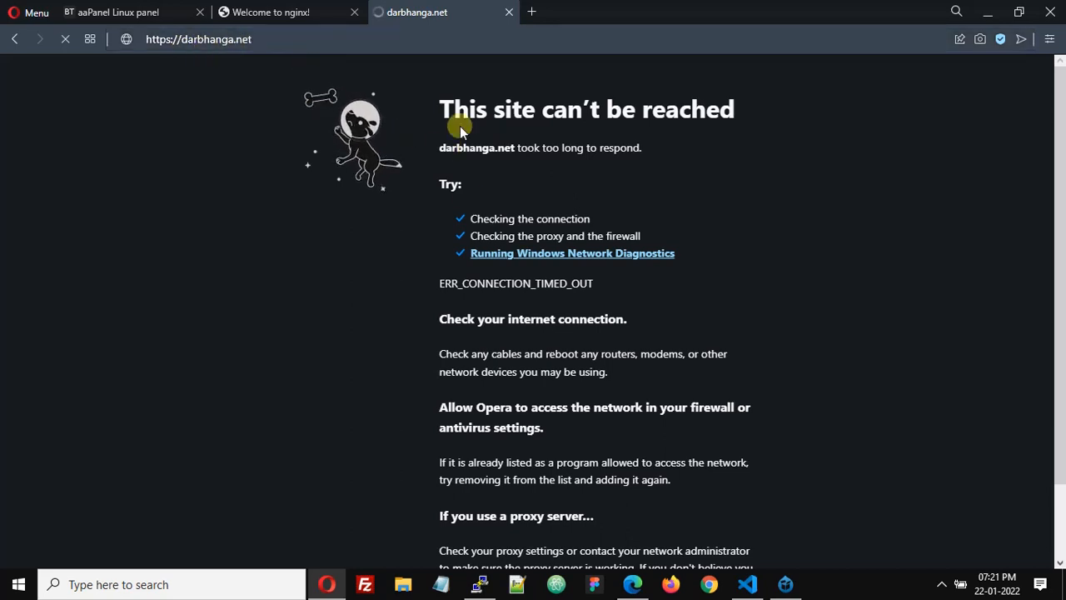
scroll(down, 3)
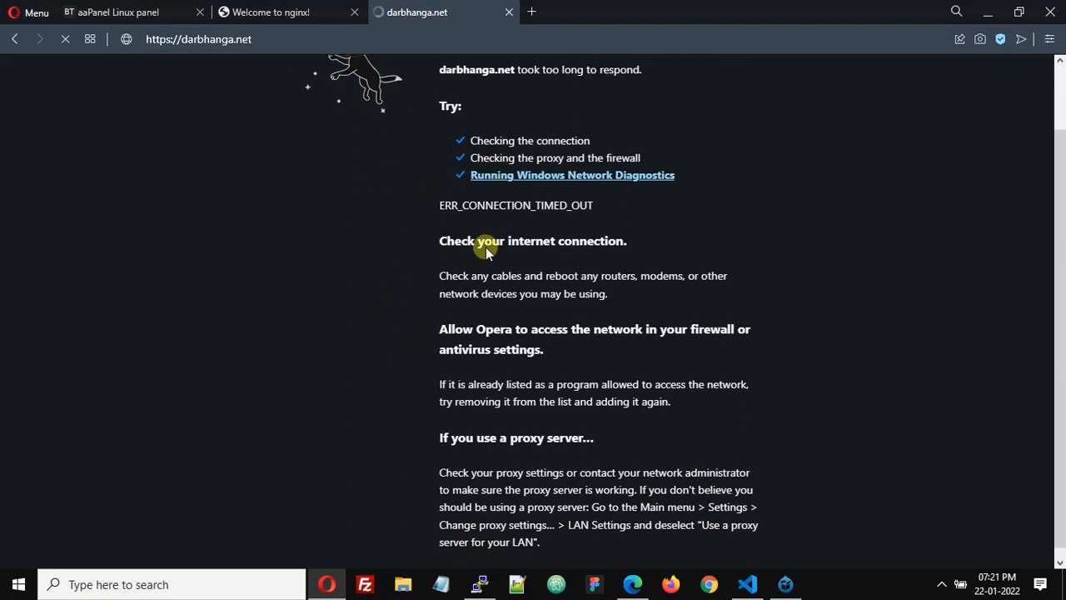
scroll(up, 3)
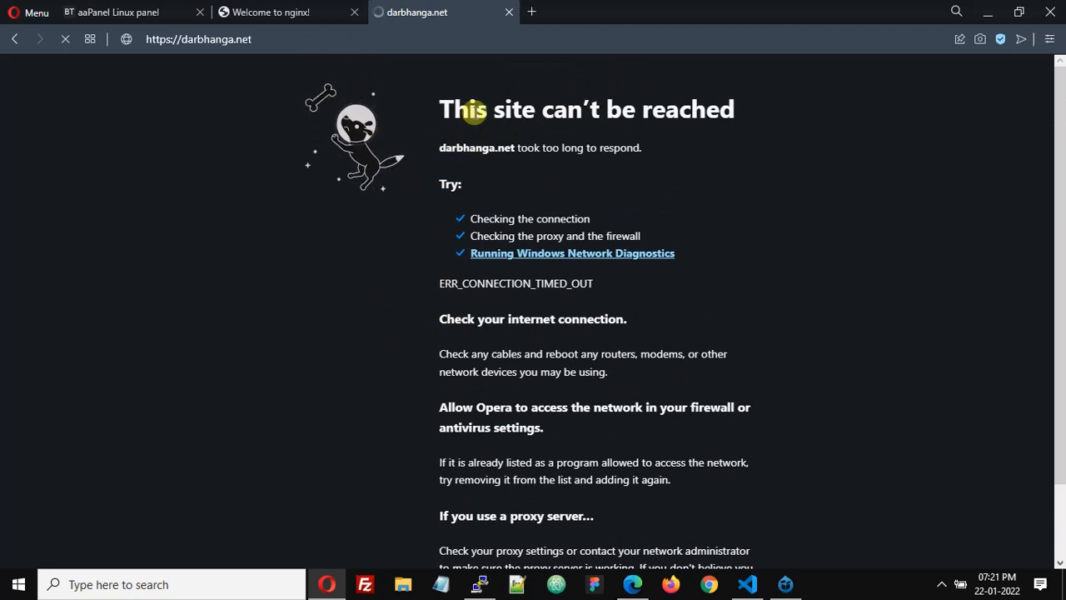
mouse_move(229, 231)
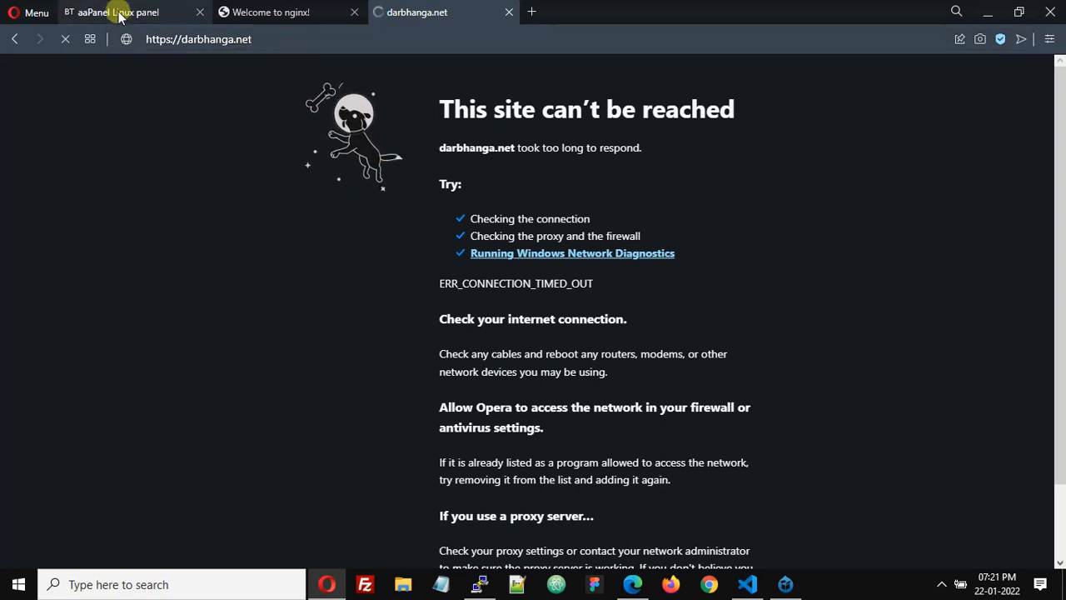
Step: Return to aaPanel, open darbhanga.net's site settings and go to SSL
click(108, 11)
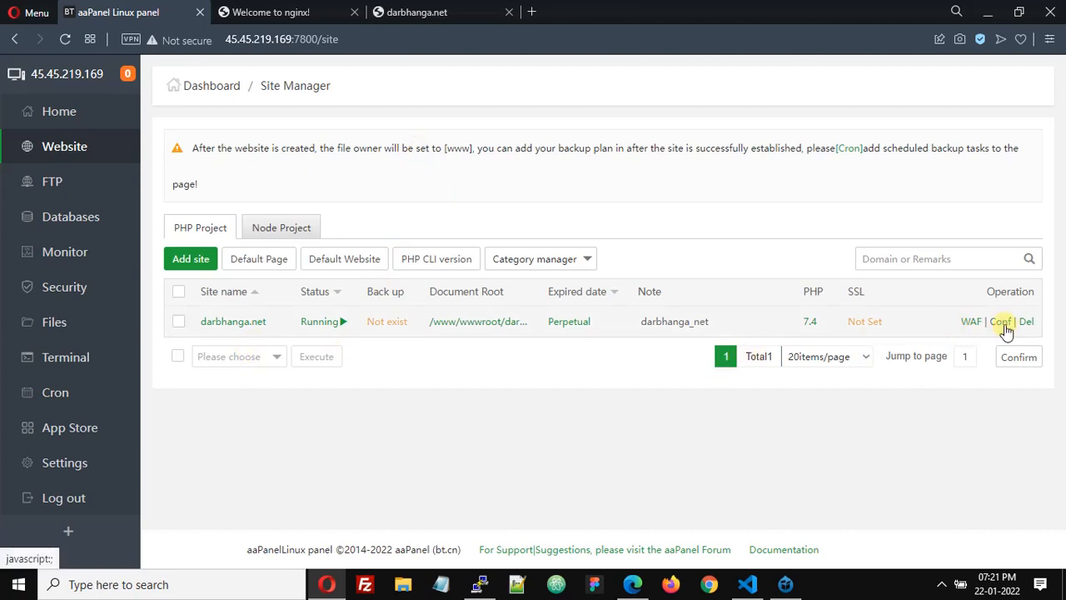
click(1000, 321)
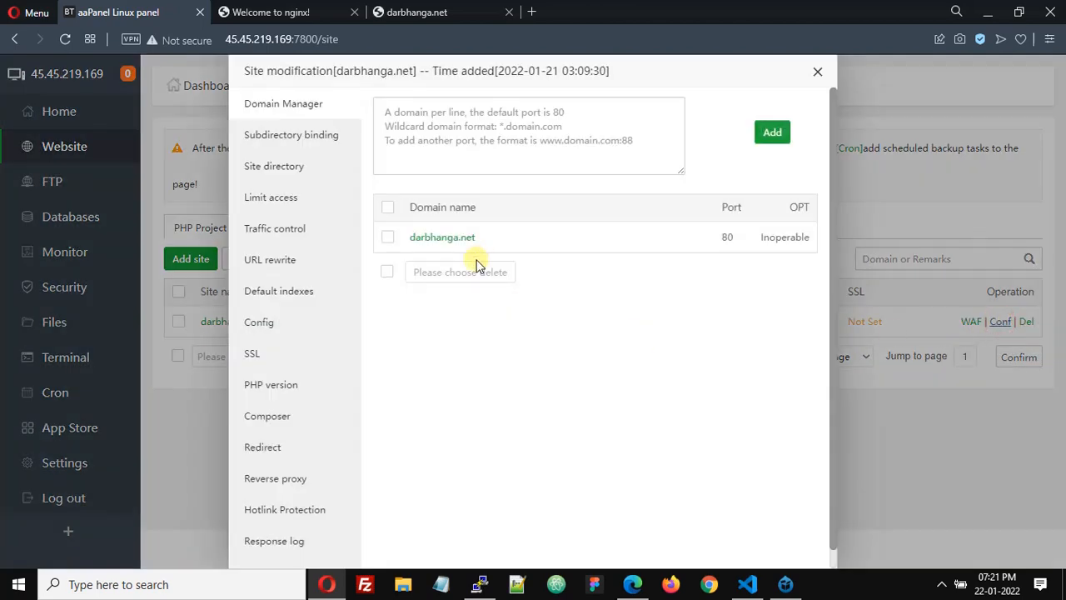
scroll(down, 3)
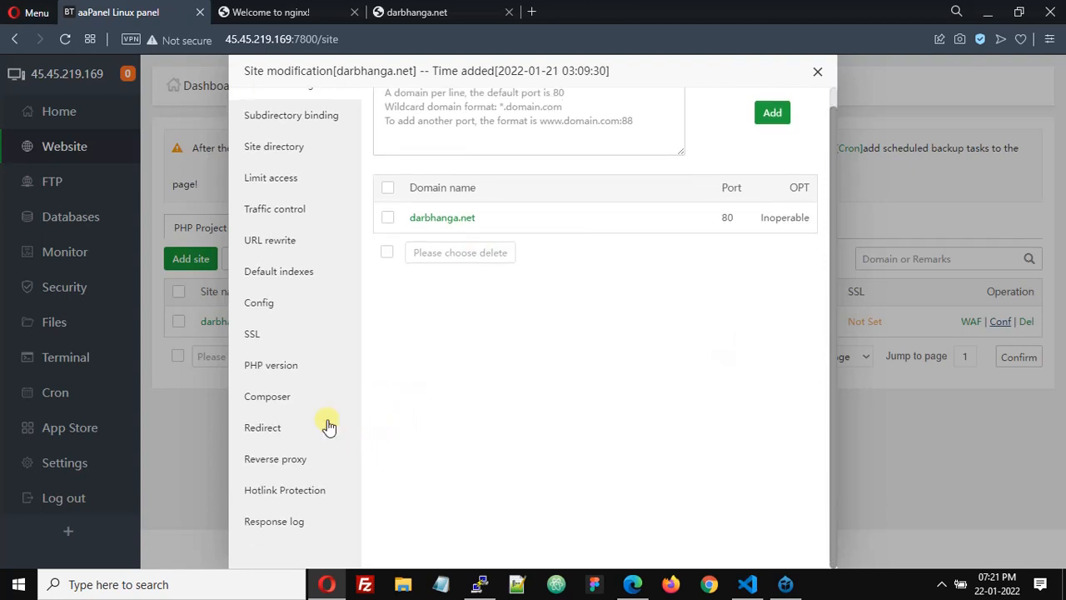
click(251, 334)
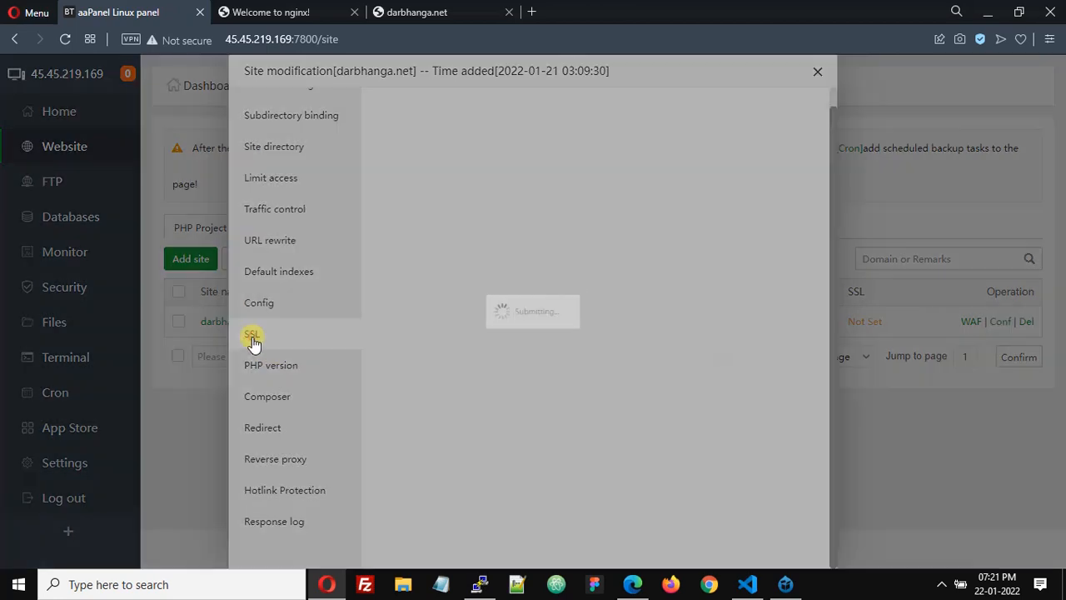
Step: Choose Let's Encrypt, select all domains and apply with file verification
click(252, 333)
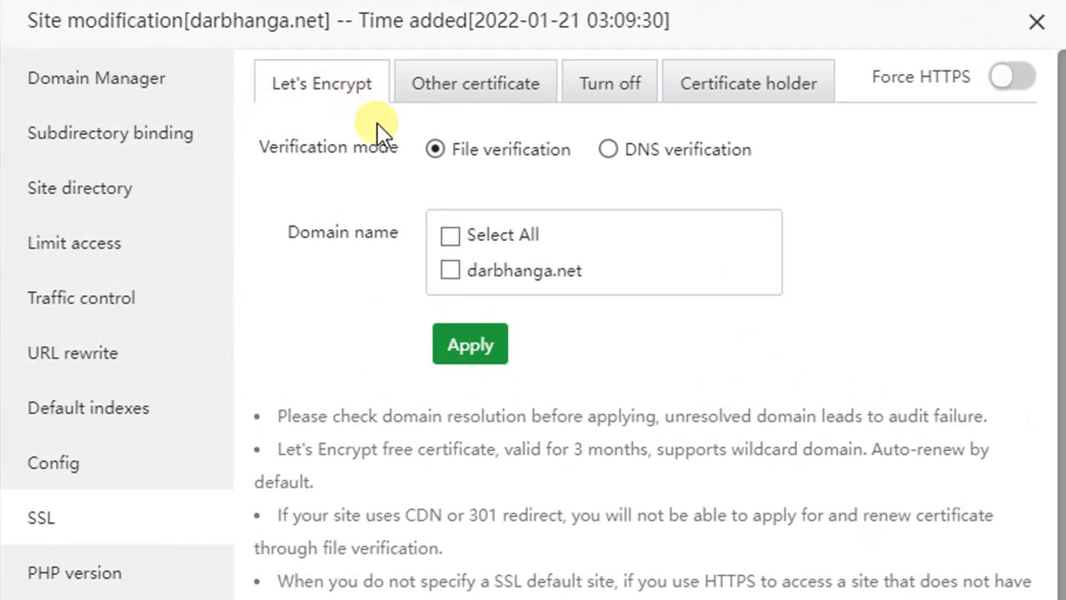
mouse_move(533, 258)
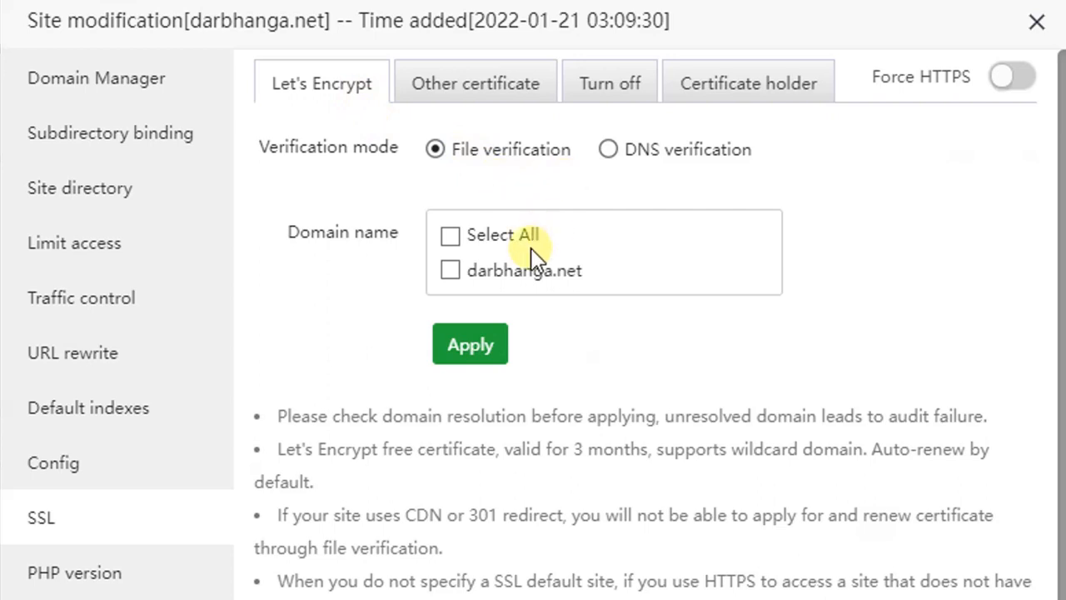
mouse_move(513, 162)
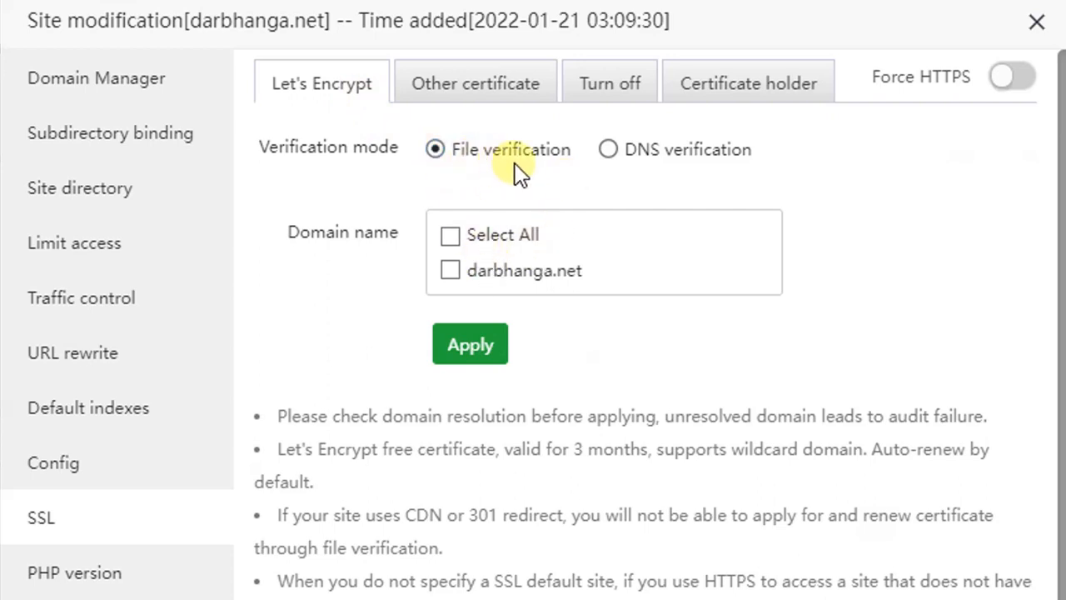
mouse_move(506, 262)
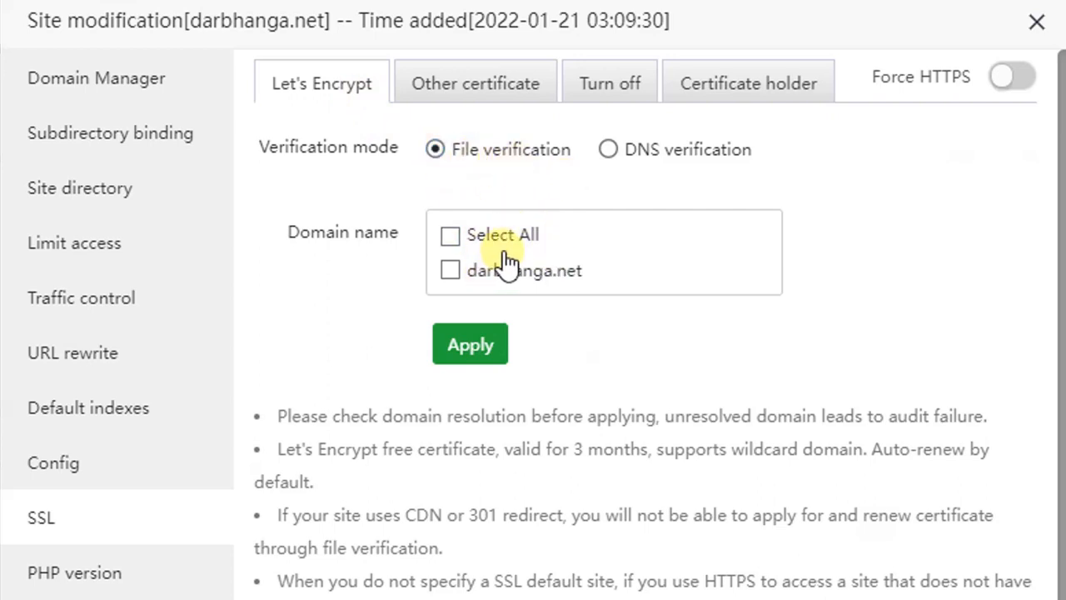
click(450, 236)
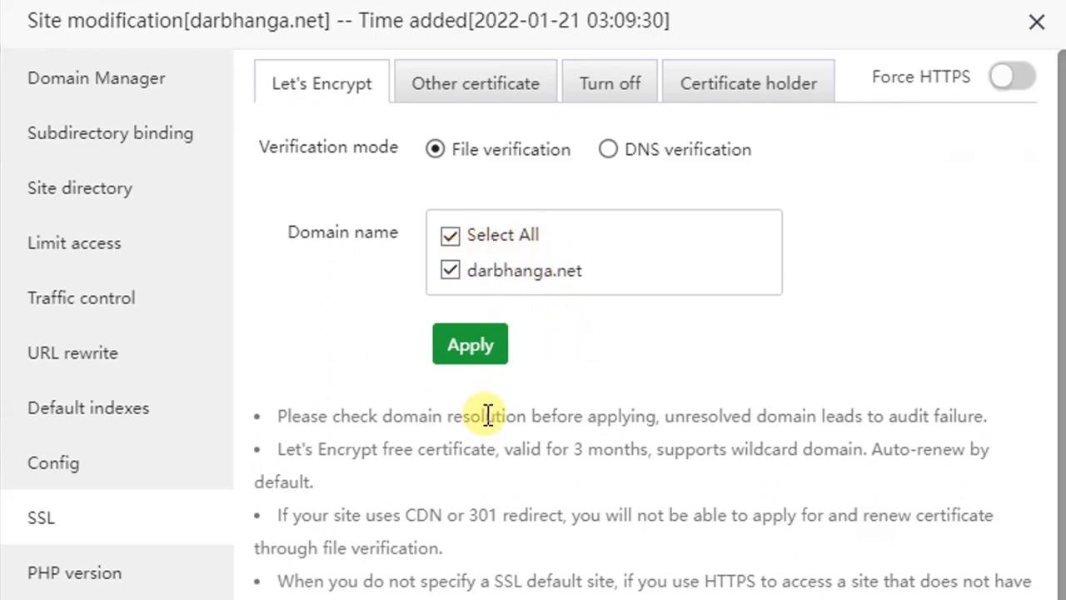
click(469, 344)
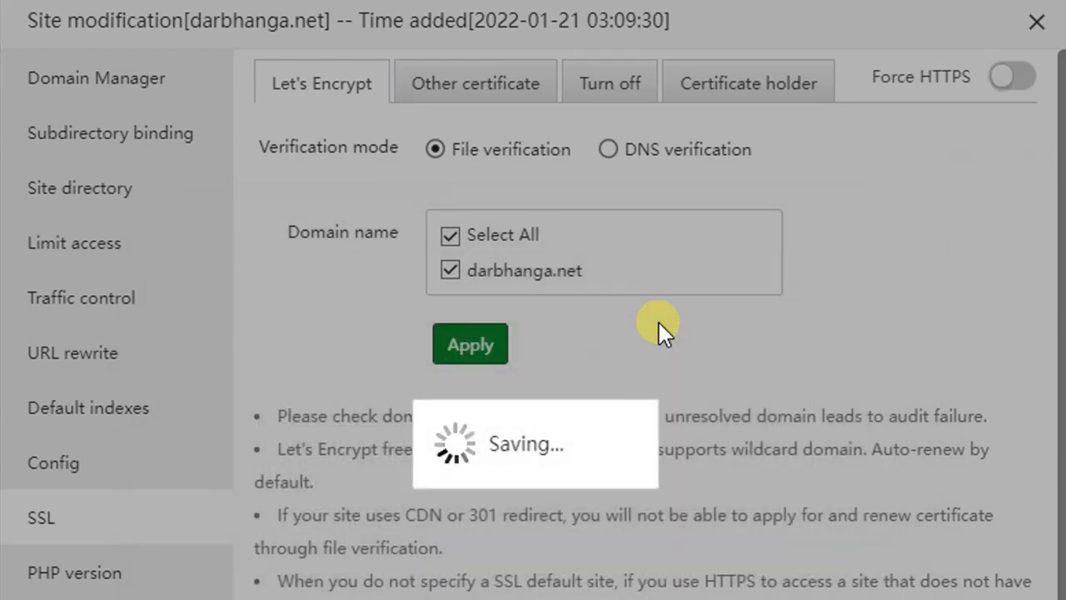
Step: Apply again to finish issuing the R3 certificate expiring 2022-04-22
click(470, 344)
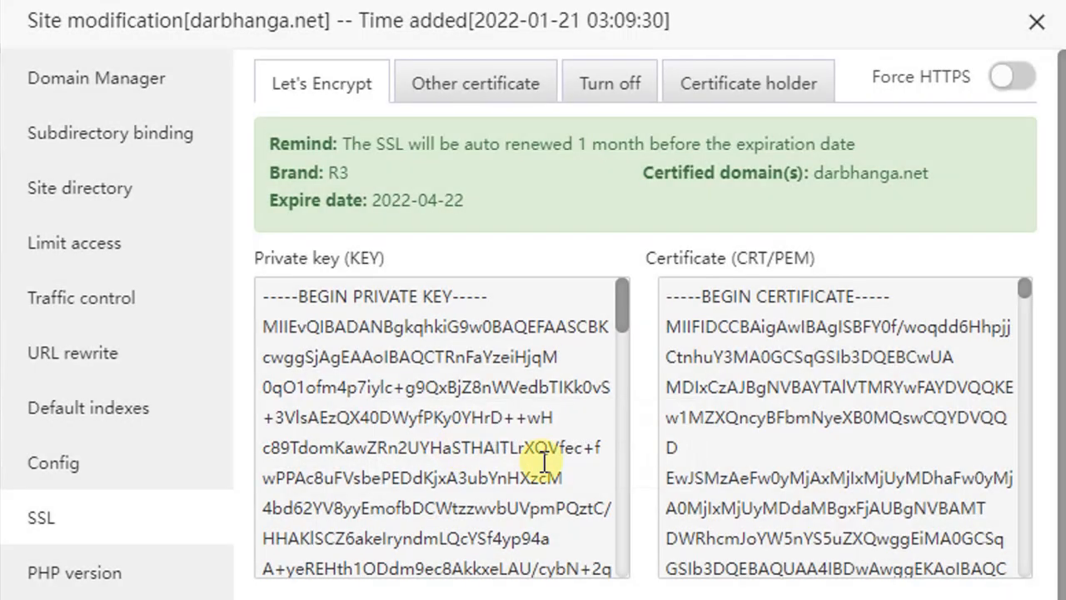
mouse_move(464, 450)
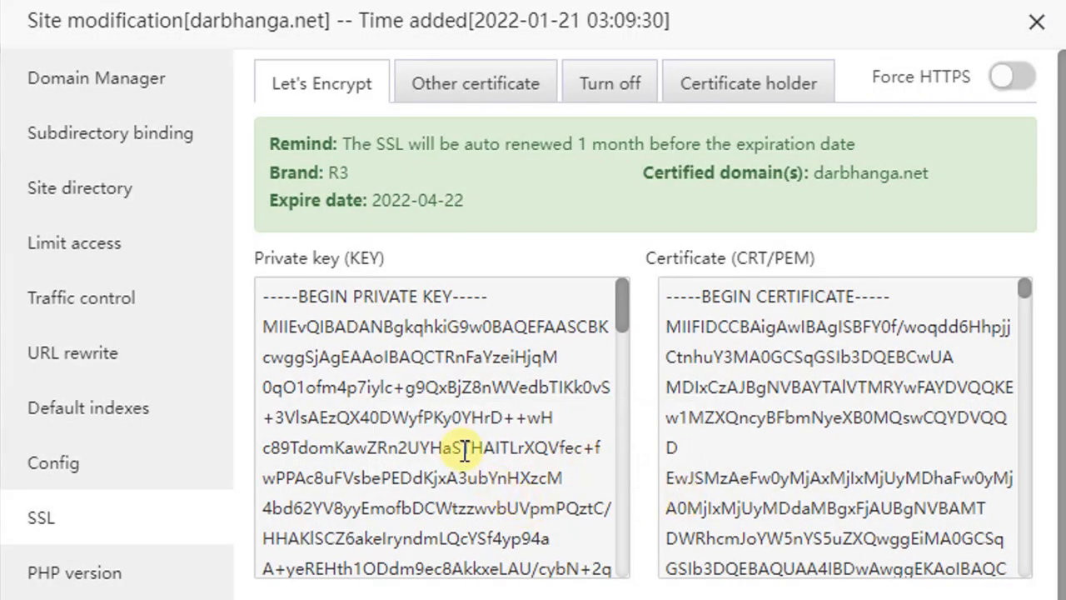
mouse_move(400, 350)
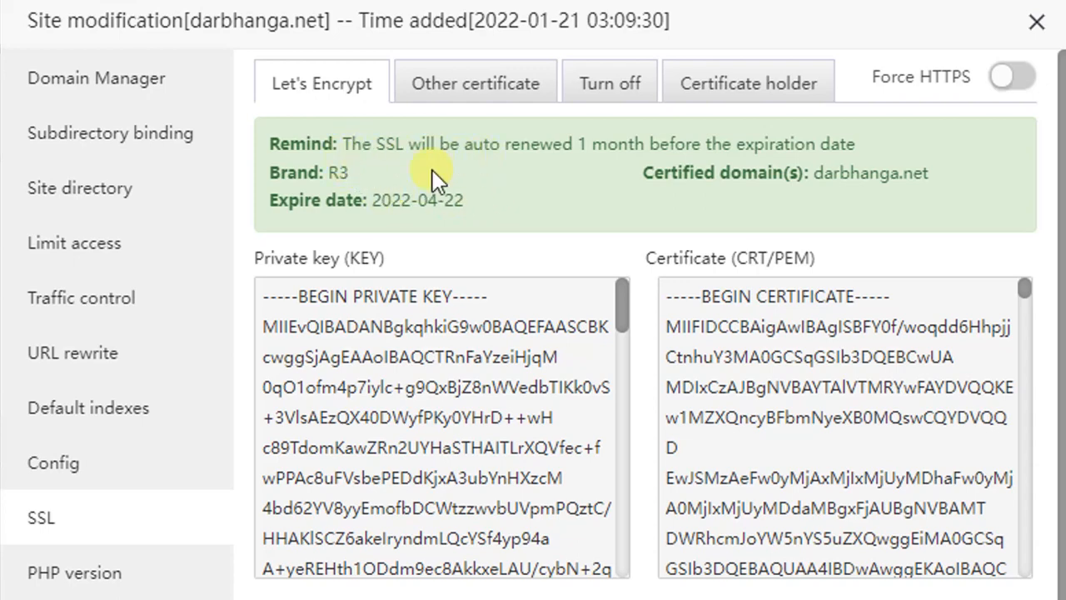
mouse_move(281, 208)
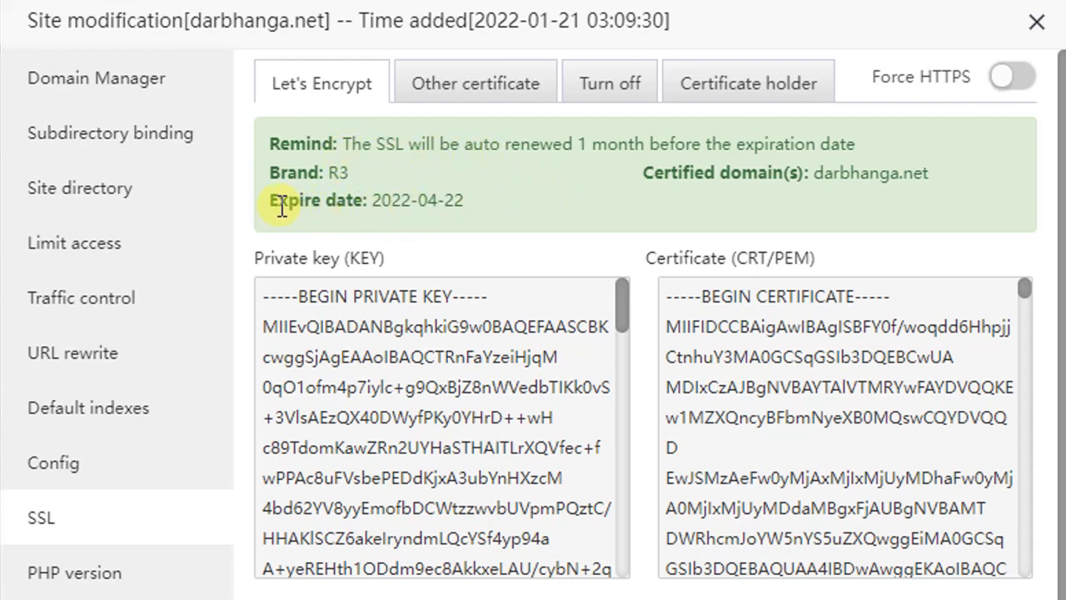
mouse_move(920, 174)
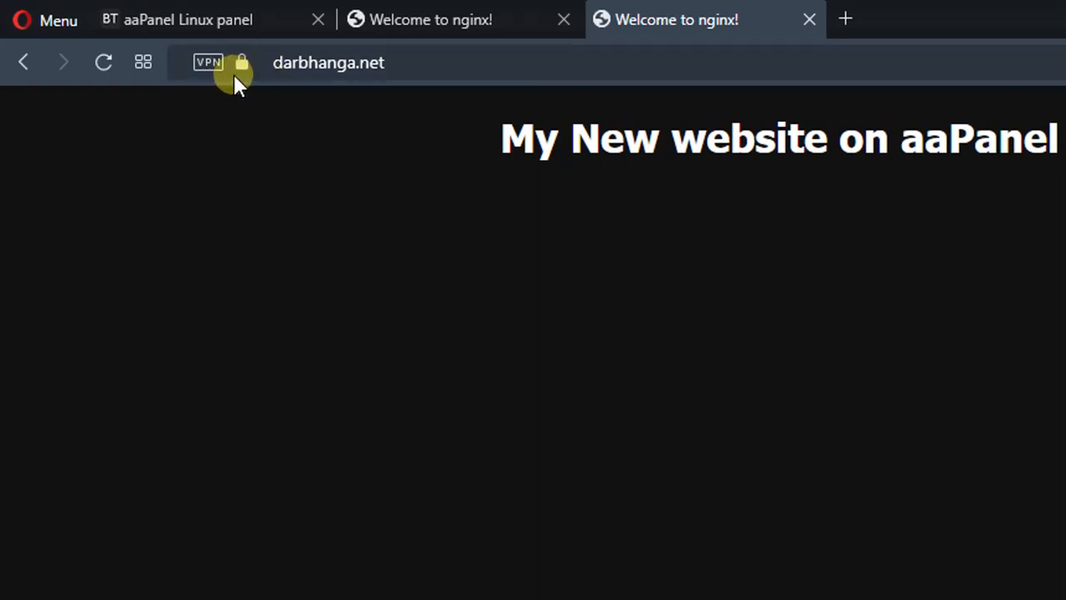
mouse_move(242, 62)
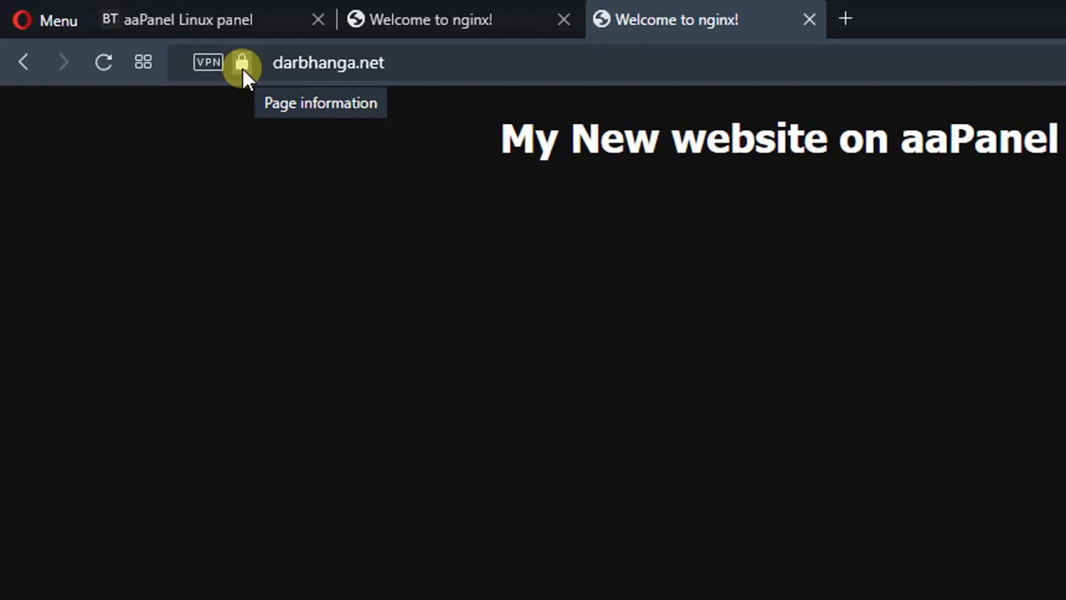
Step: Check darbhanga.net's padlock connection details, then close aaPanel's Site modification dialog
click(241, 62)
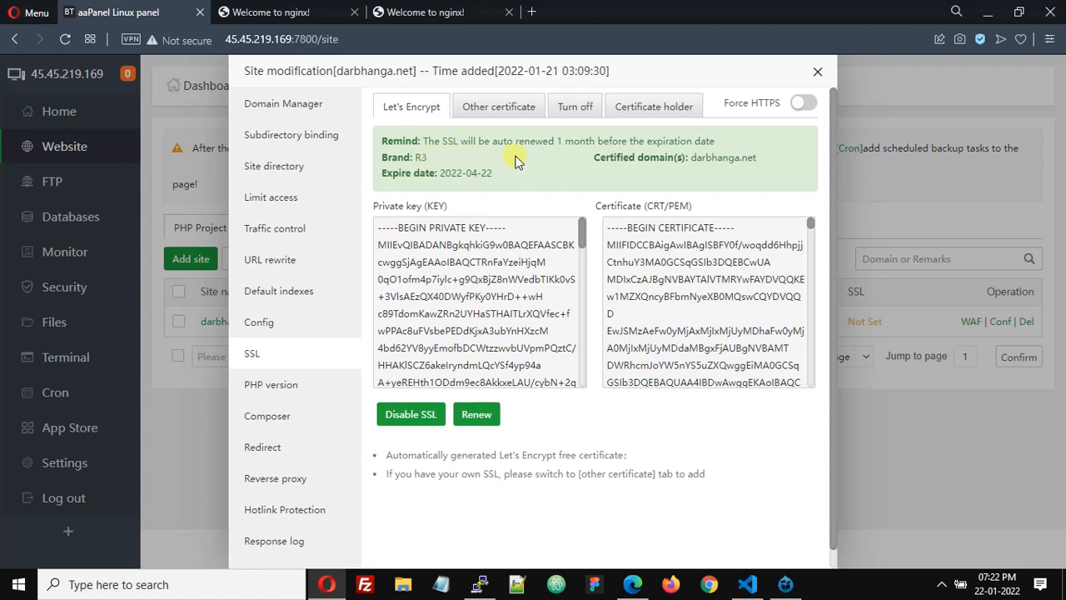
click(817, 72)
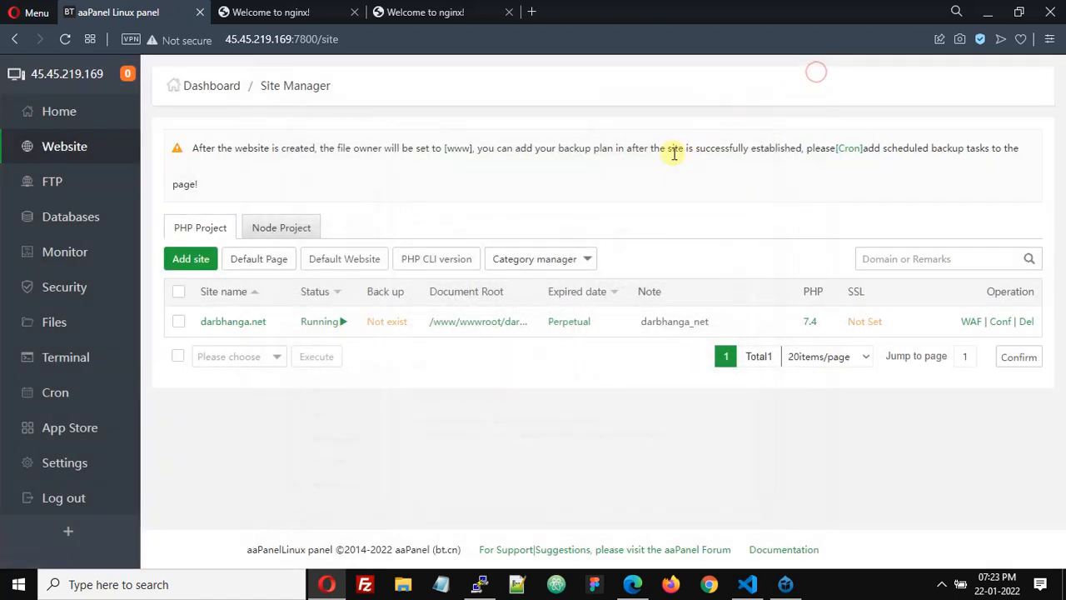